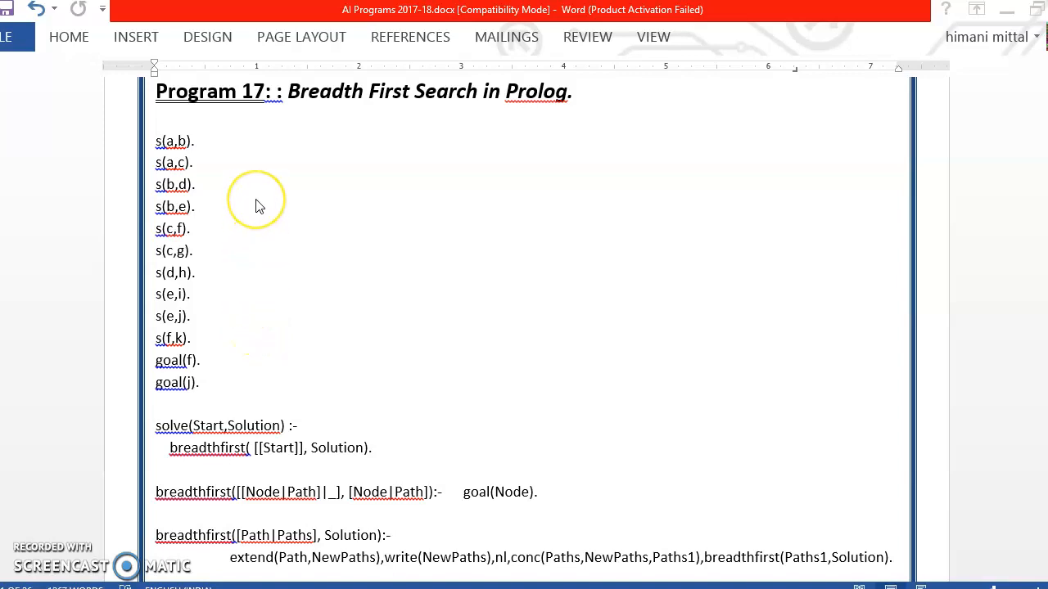
{"action": "mouse_move", "coordinate": [257, 206]}
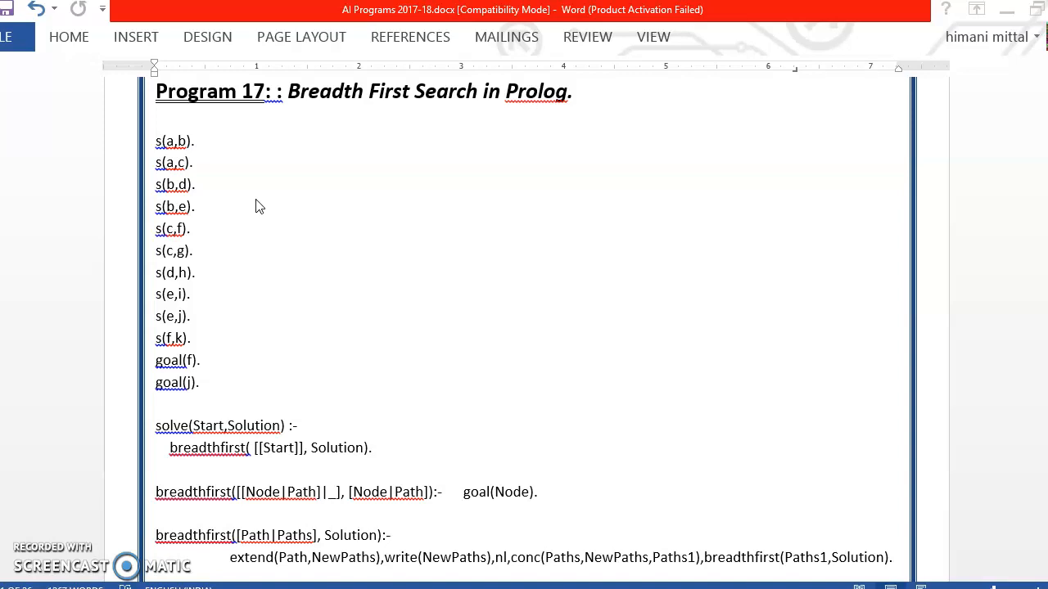
{"action": "mouse_move", "coordinate": [254, 200]}
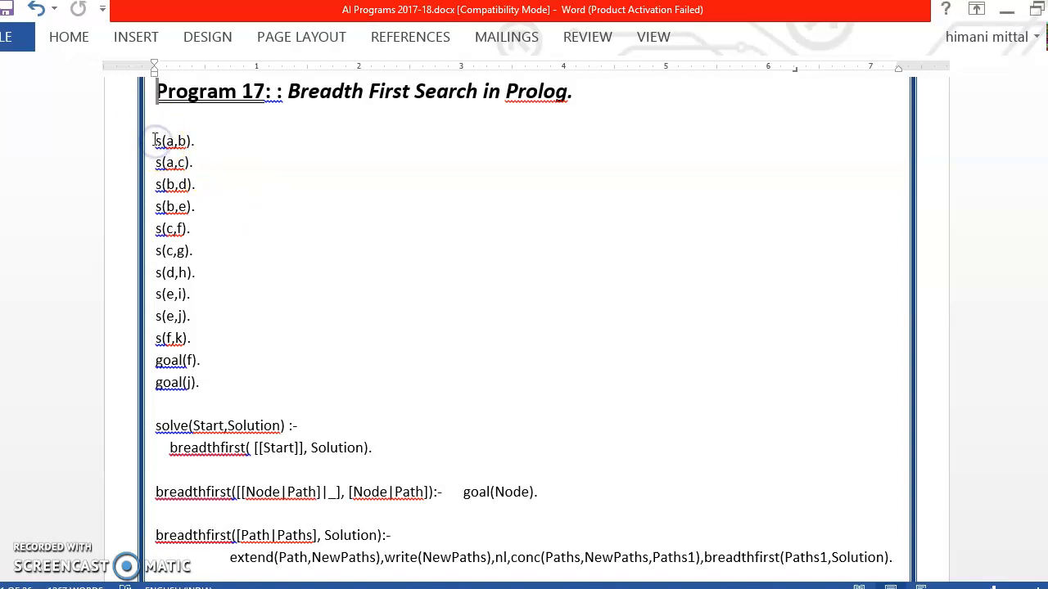
- Select the s fact lines, then scroll down to the extend, bagof and conc clauses
{"action": "left_click_drag", "start_coordinate": [156, 141], "coordinate": [193, 167]}
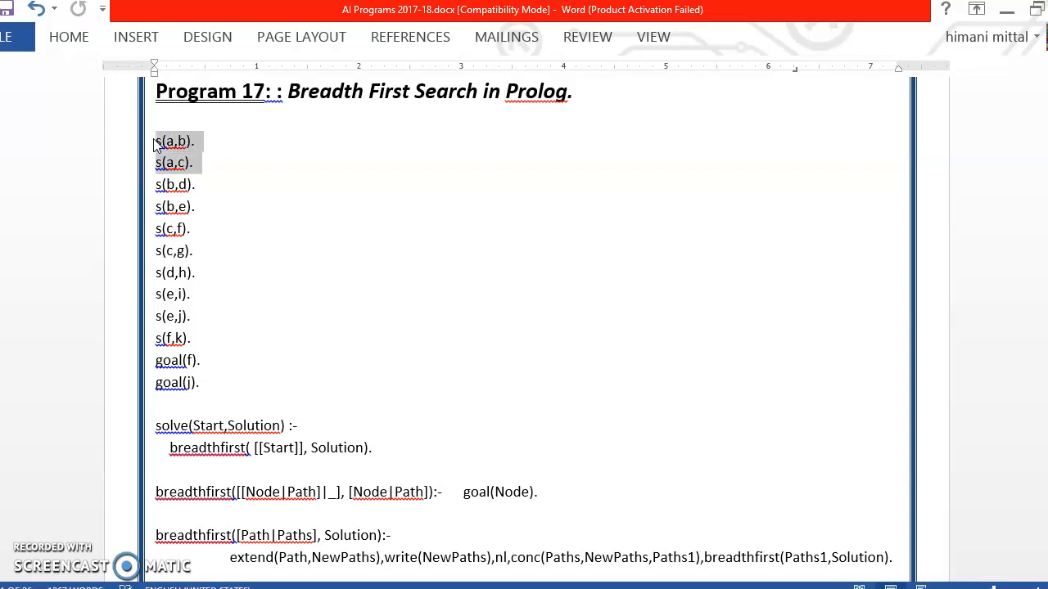
{"action": "left_click_drag", "start_coordinate": [172, 151], "coordinate": [176, 338]}
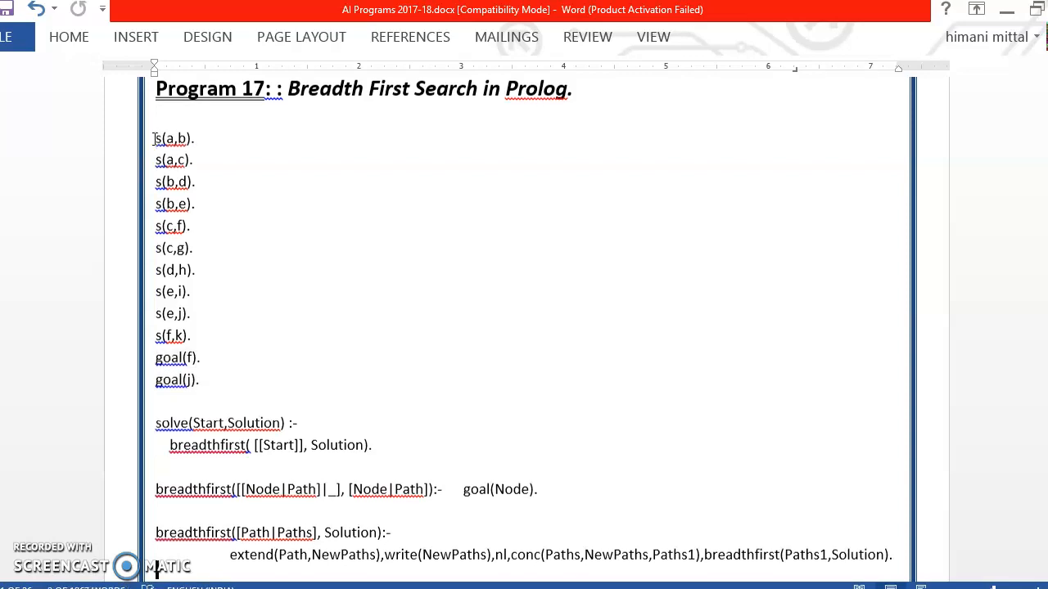
{"action": "scroll", "scroll_direction": "down", "scroll_amount": 3}
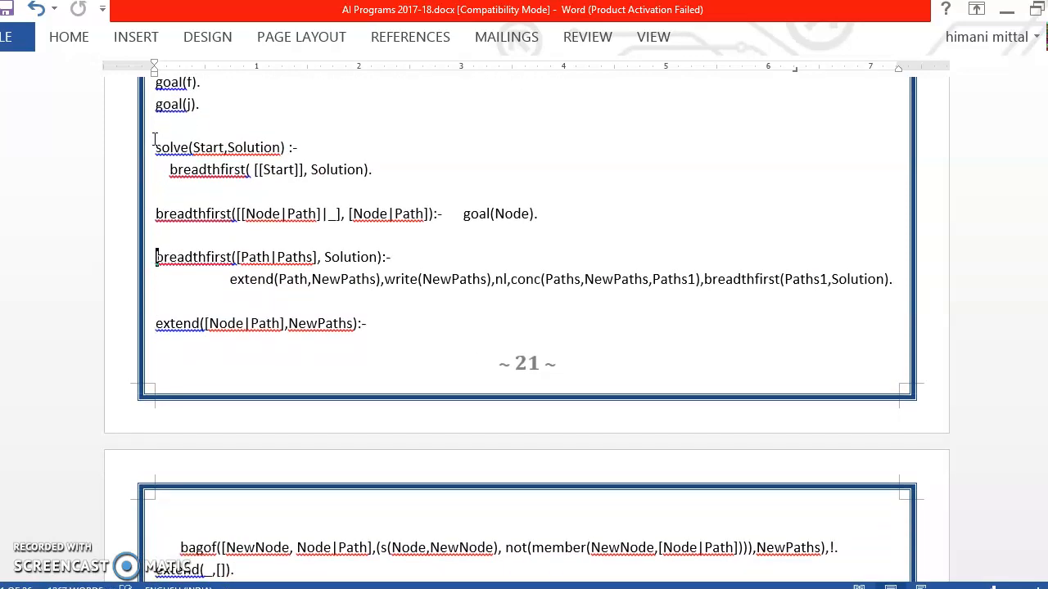
{"action": "scroll", "scroll_direction": "down", "scroll_amount": 3}
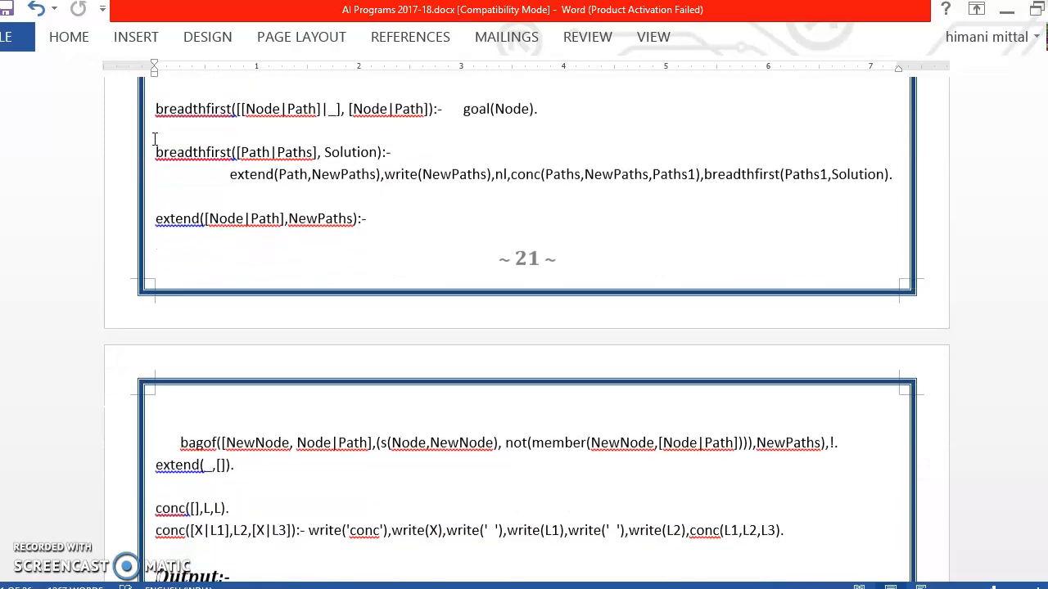
{"action": "scroll", "scroll_direction": "up", "scroll_amount": 3}
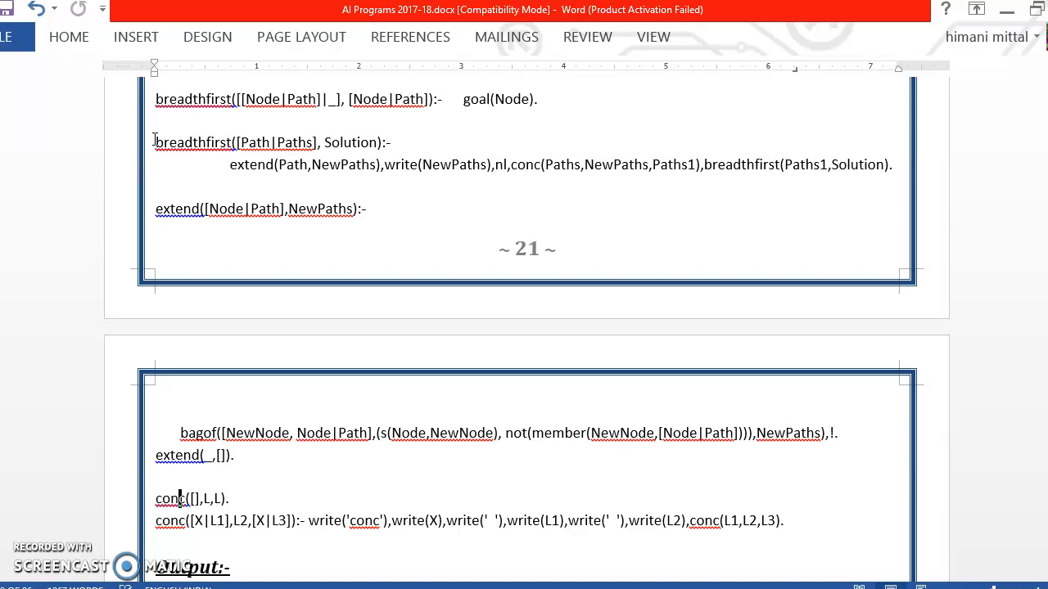
{"action": "mouse_move", "coordinate": [166, 399]}
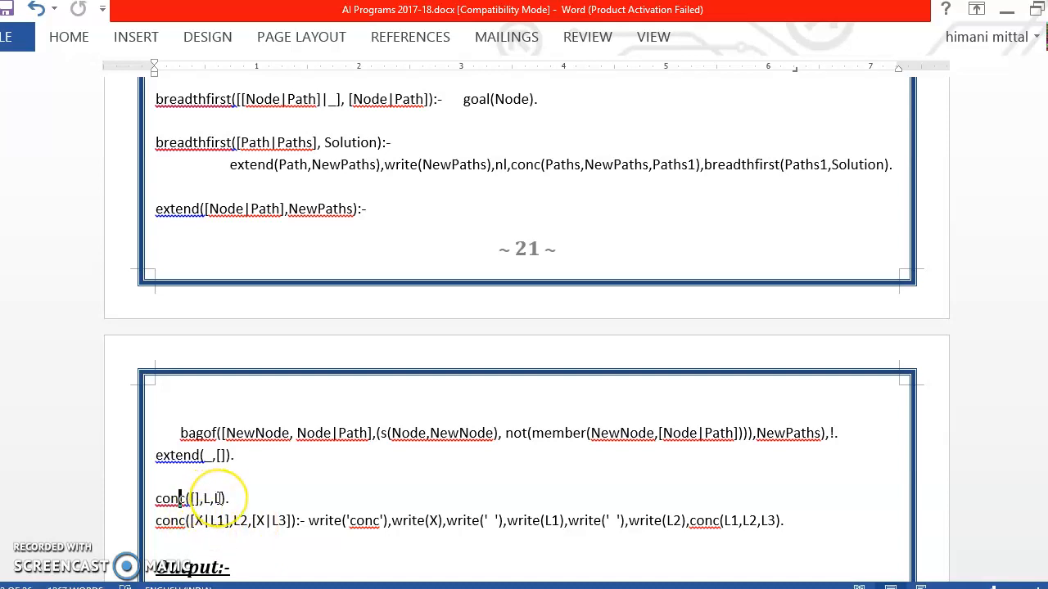
{"action": "mouse_move", "coordinate": [473, 571]}
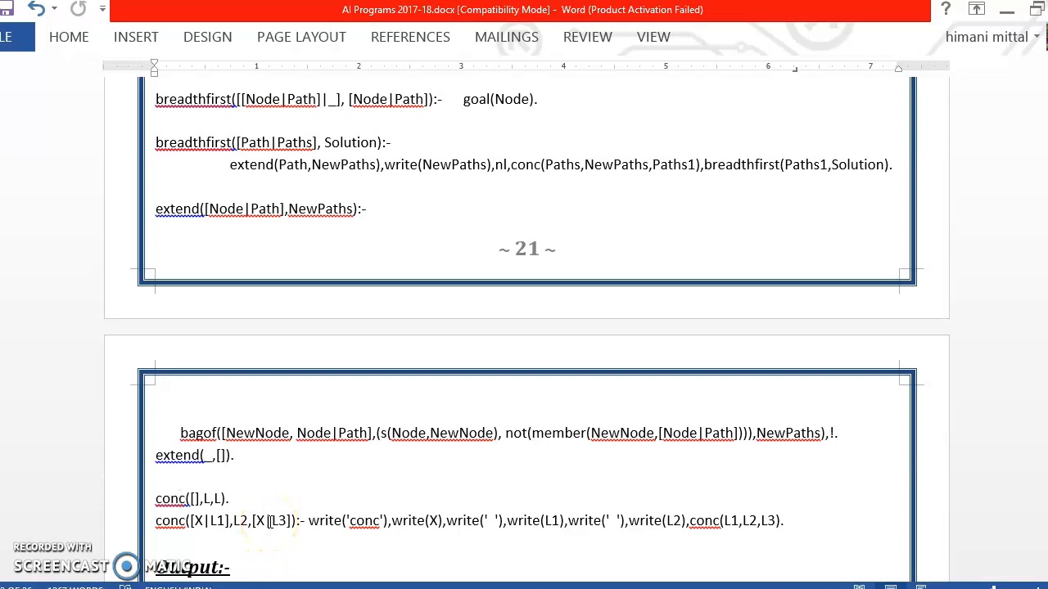
{"action": "mouse_move", "coordinate": [283, 536]}
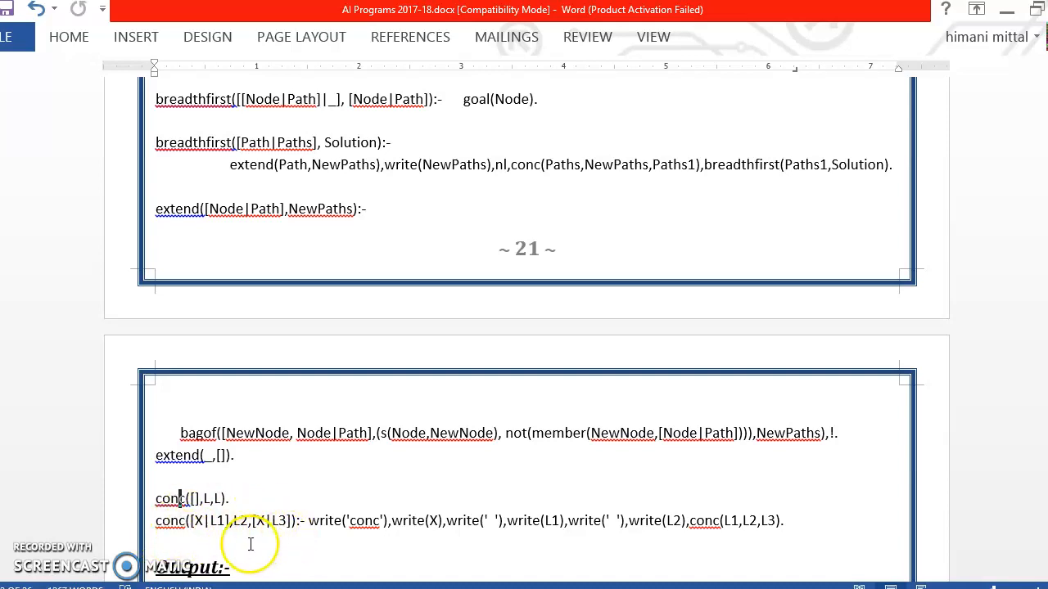
{"action": "mouse_move", "coordinate": [280, 532]}
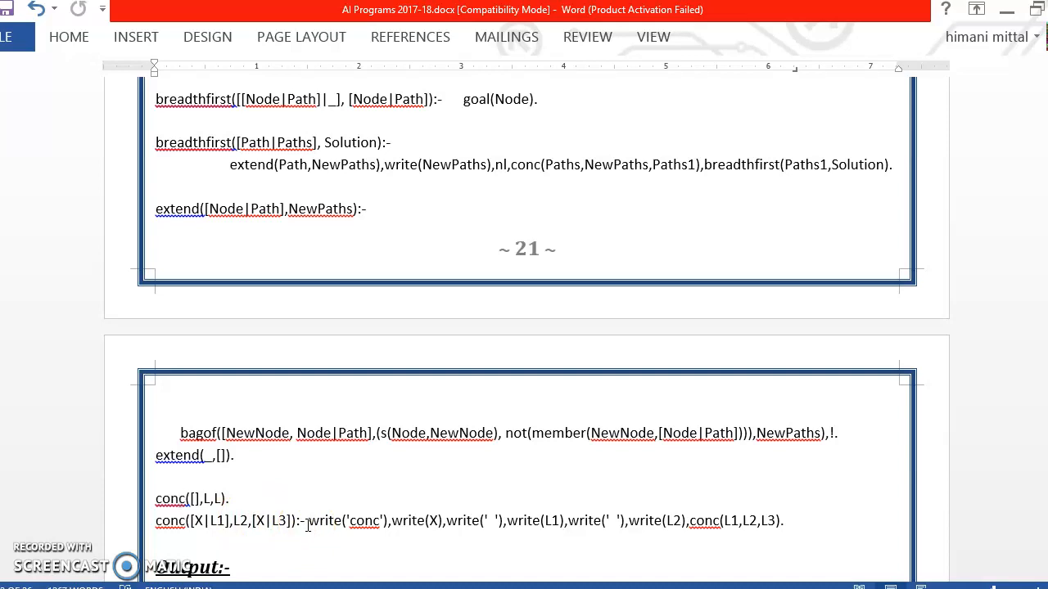
- Place the insertion point in the bagof call line
{"action": "left_click", "coordinate": [157, 187]}
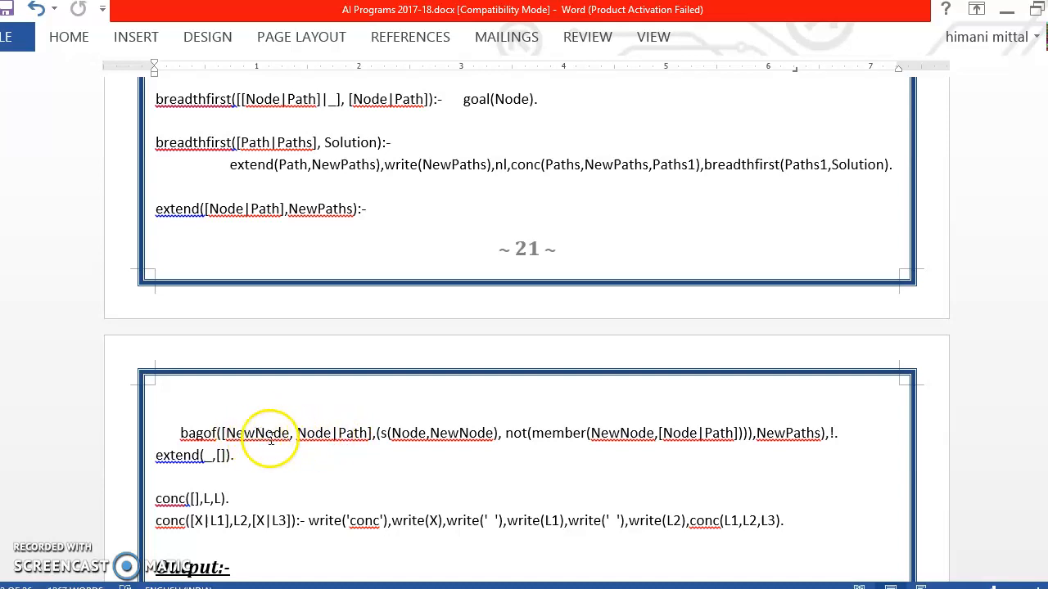
{"action": "mouse_move", "coordinate": [393, 432]}
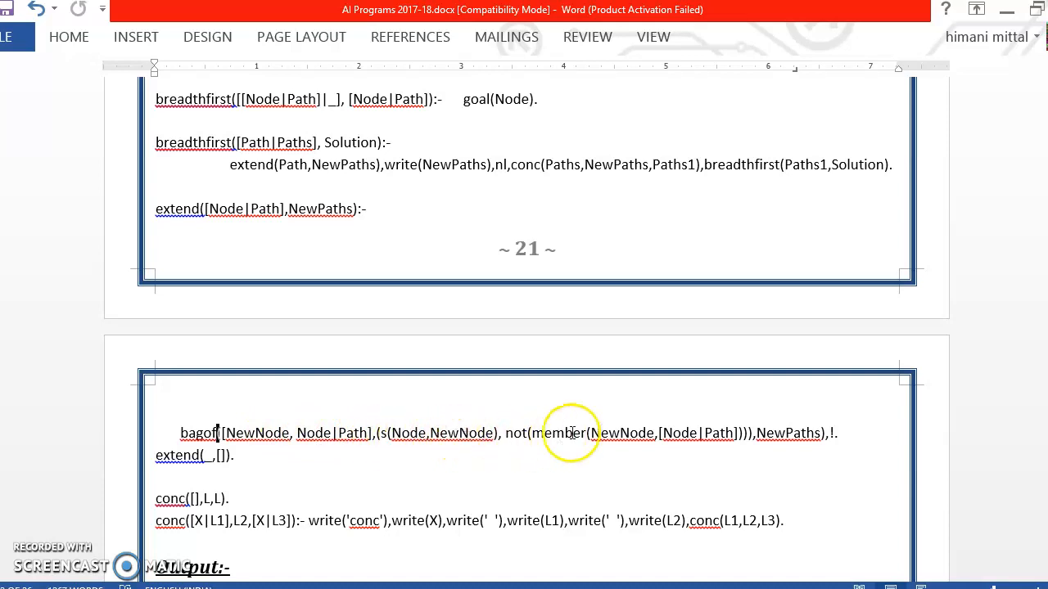
{"action": "mouse_move", "coordinate": [686, 433]}
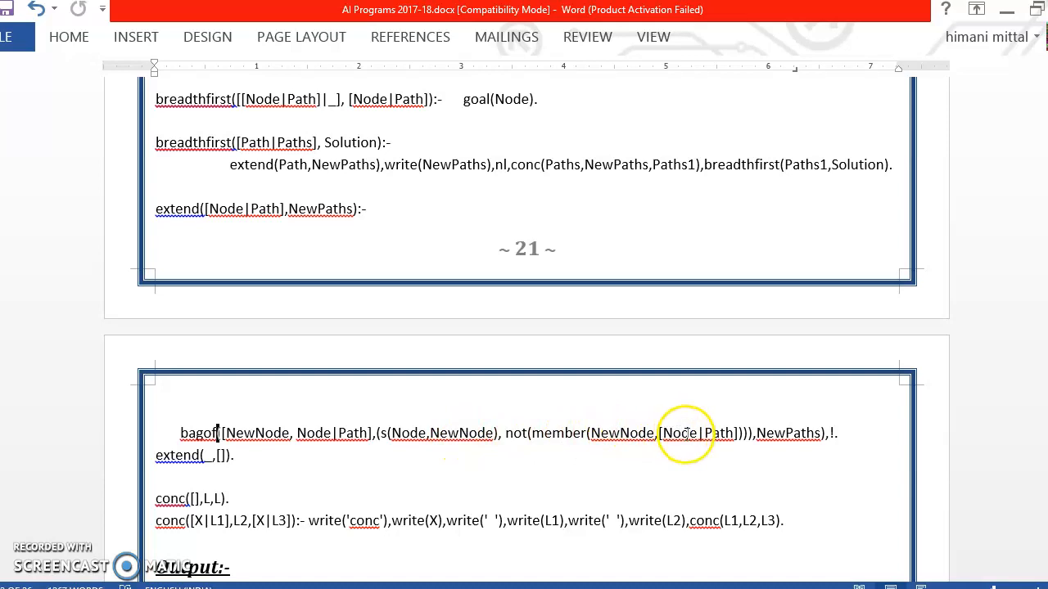
{"action": "mouse_move", "coordinate": [720, 433]}
{"action": "type", "text": "("}
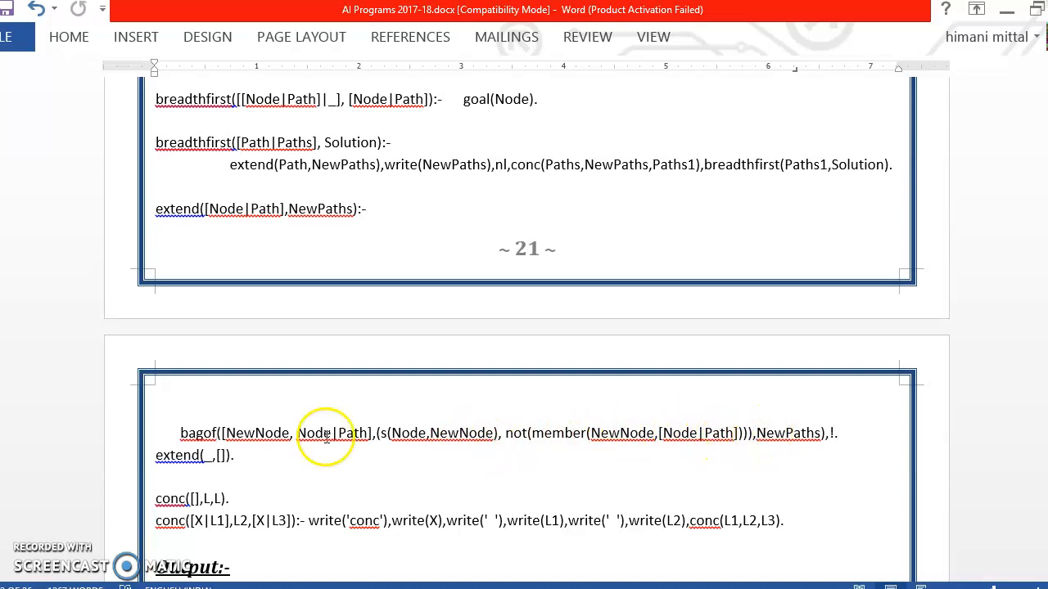
{"action": "mouse_move", "coordinate": [785, 433]}
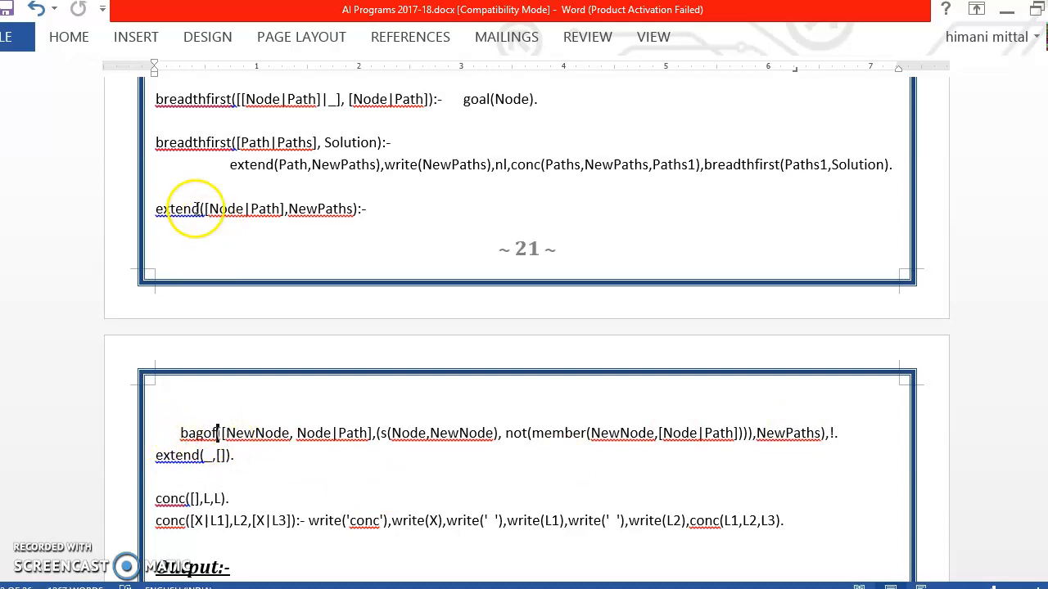
{"action": "mouse_move", "coordinate": [332, 209]}
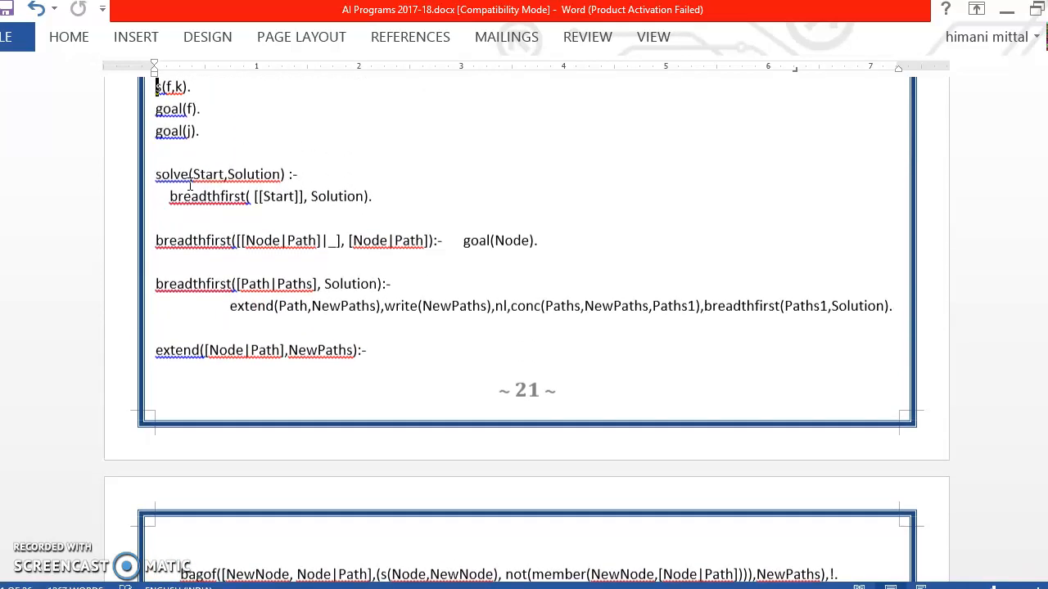
{"action": "left_click", "coordinate": [158, 173]}
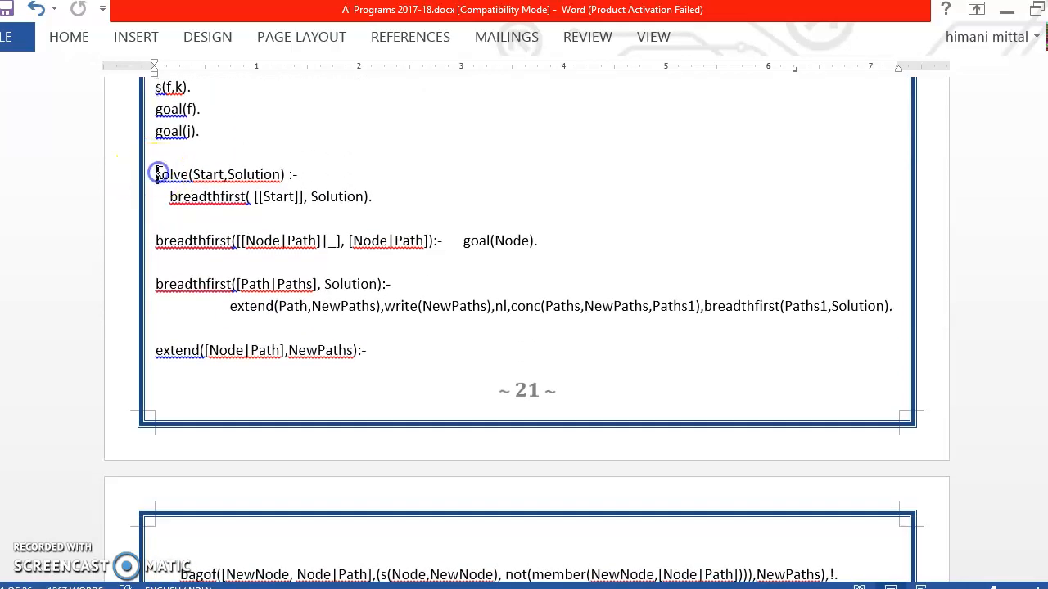
{"action": "double_click", "coordinate": [221, 175]}
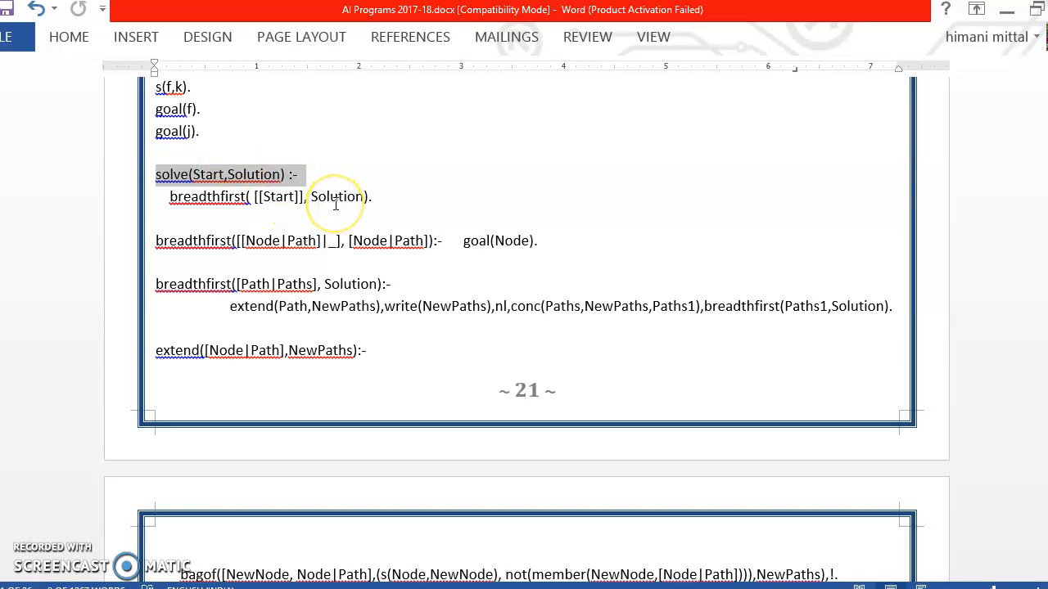
{"action": "mouse_move", "coordinate": [238, 215]}
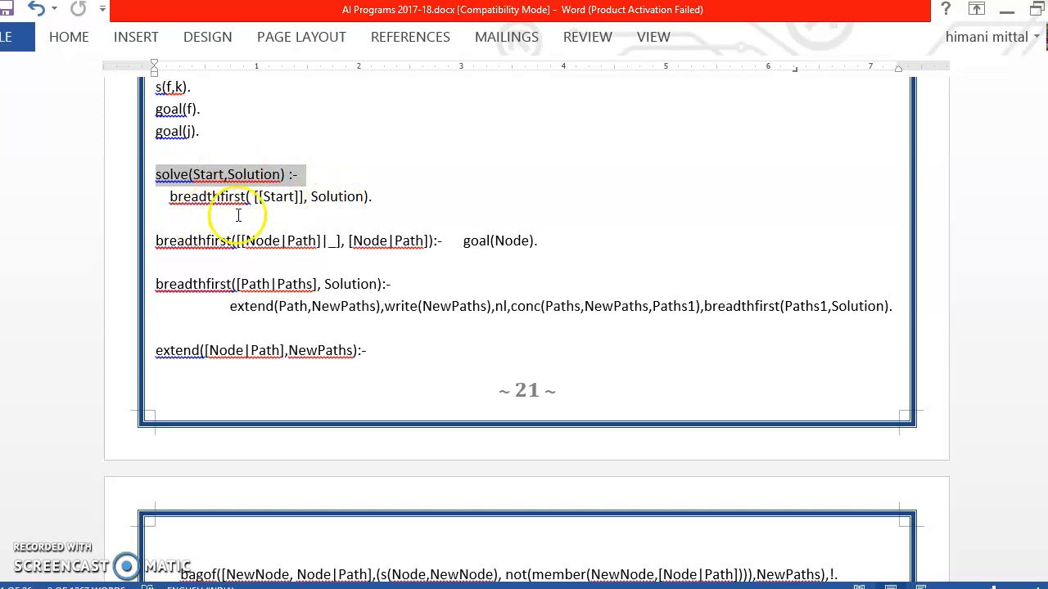
{"action": "mouse_move", "coordinate": [279, 193]}
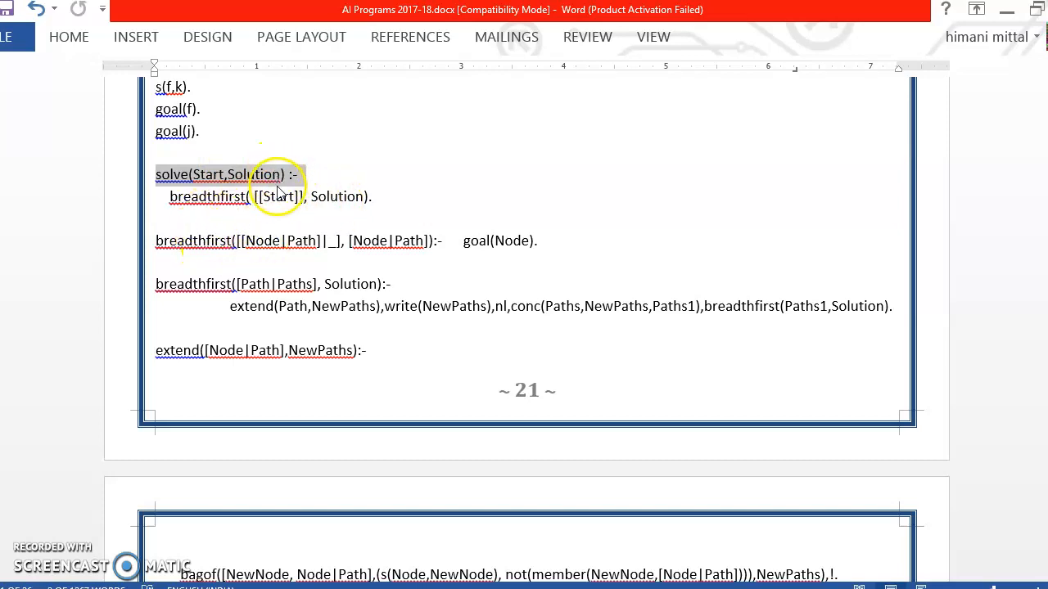
{"action": "mouse_move", "coordinate": [271, 248]}
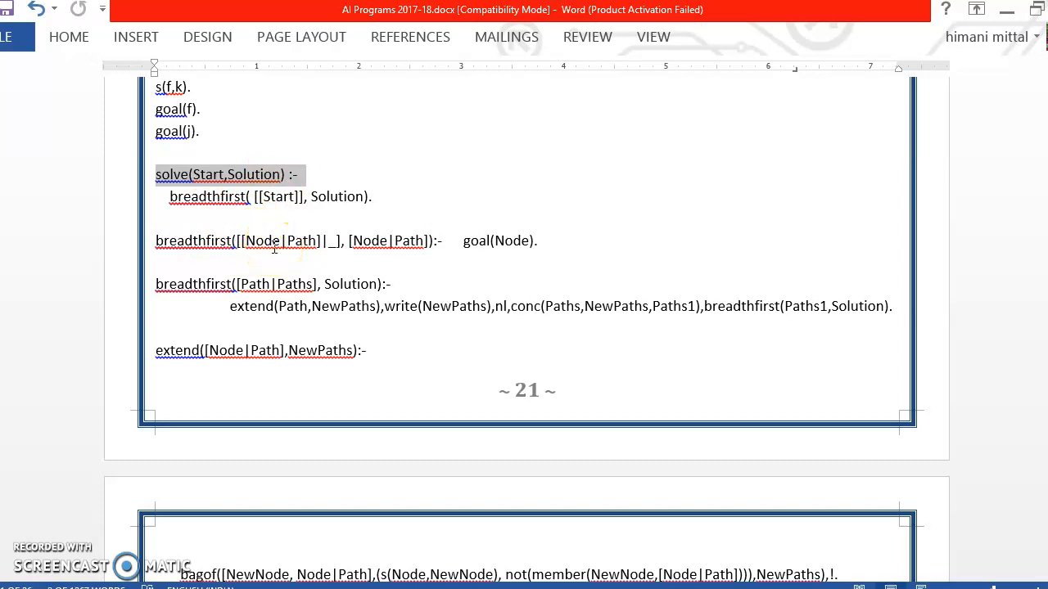
{"action": "mouse_move", "coordinate": [506, 253]}
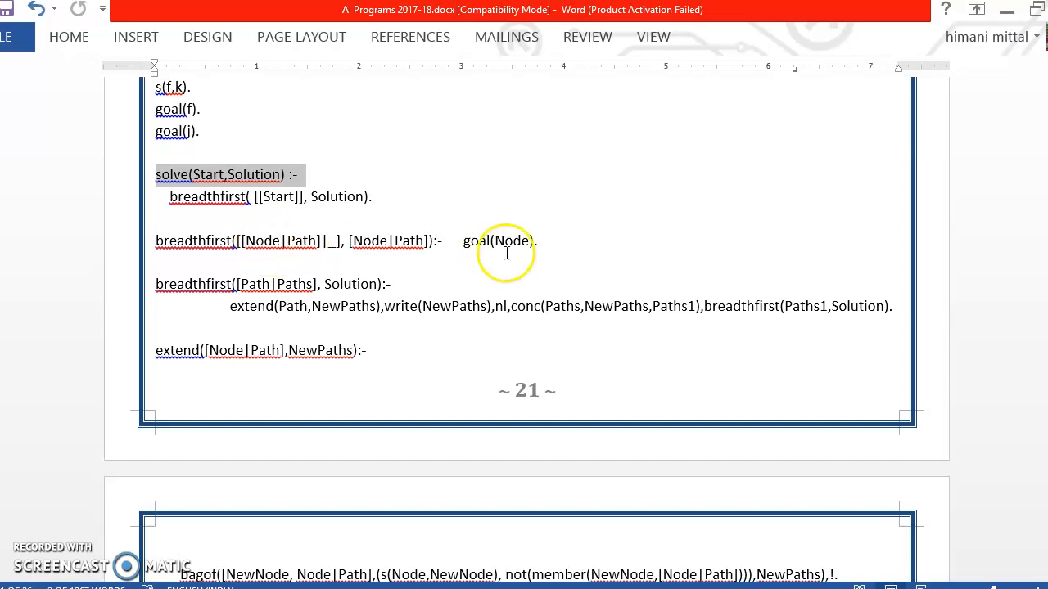
{"action": "mouse_move", "coordinate": [264, 271]}
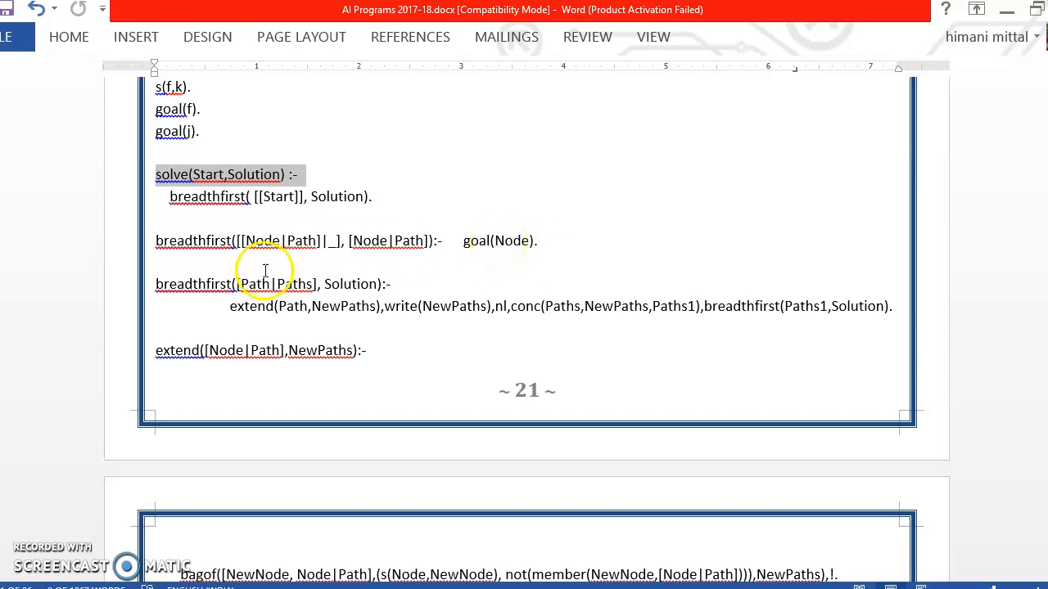
{"action": "mouse_move", "coordinate": [262, 284]}
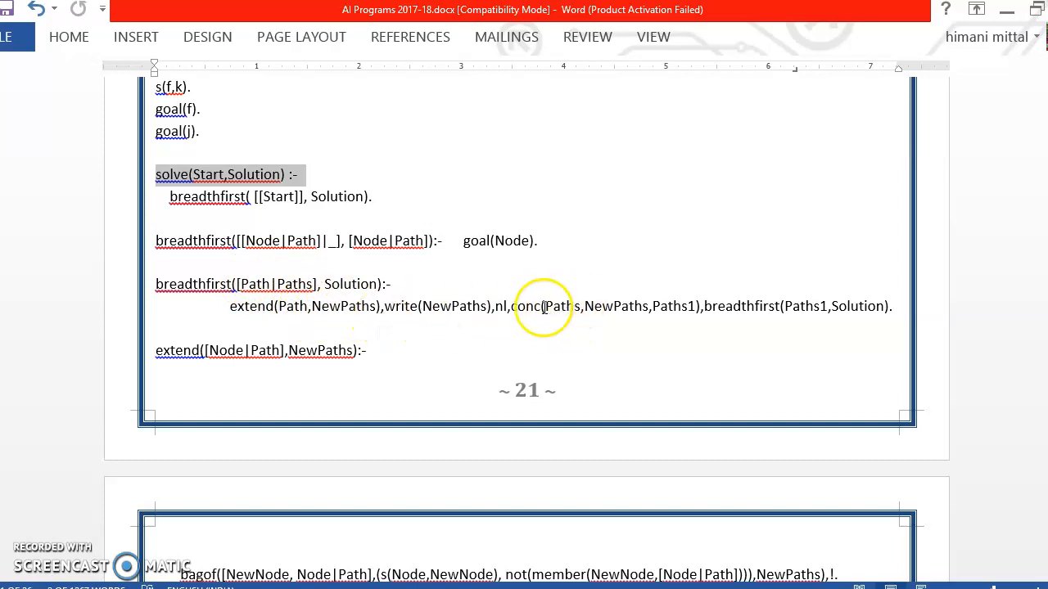
{"action": "mouse_move", "coordinate": [637, 307]}
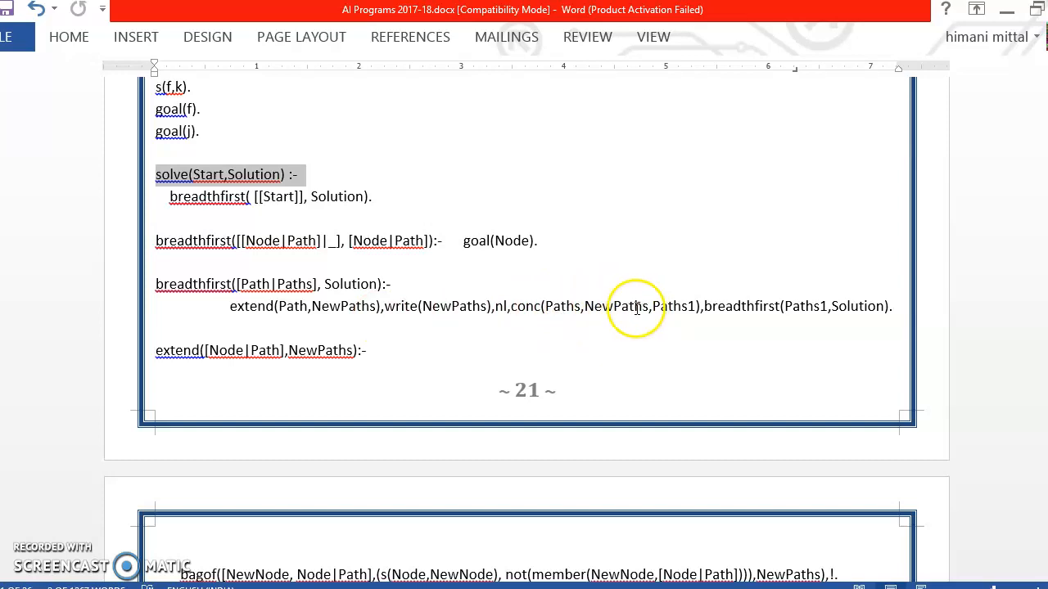
{"action": "mouse_move", "coordinate": [690, 307]}
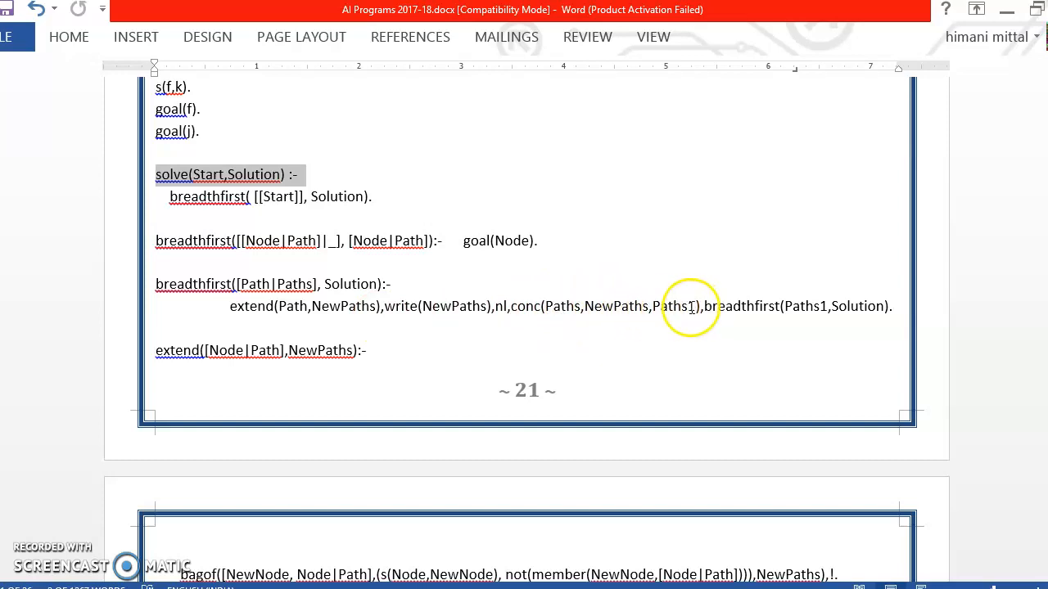
{"action": "mouse_move", "coordinate": [752, 307]}
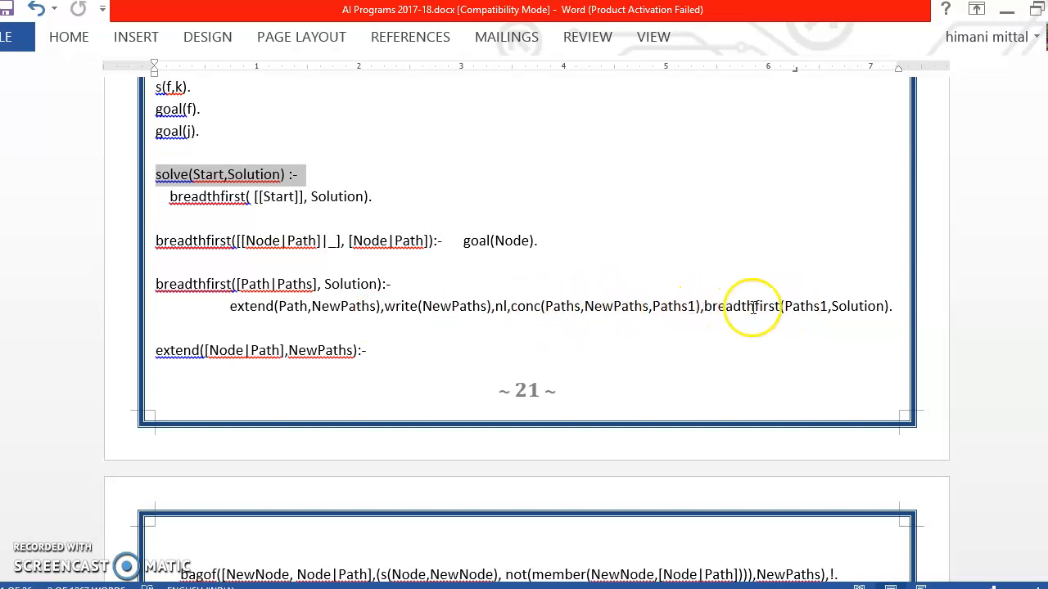
{"action": "mouse_move", "coordinate": [794, 306]}
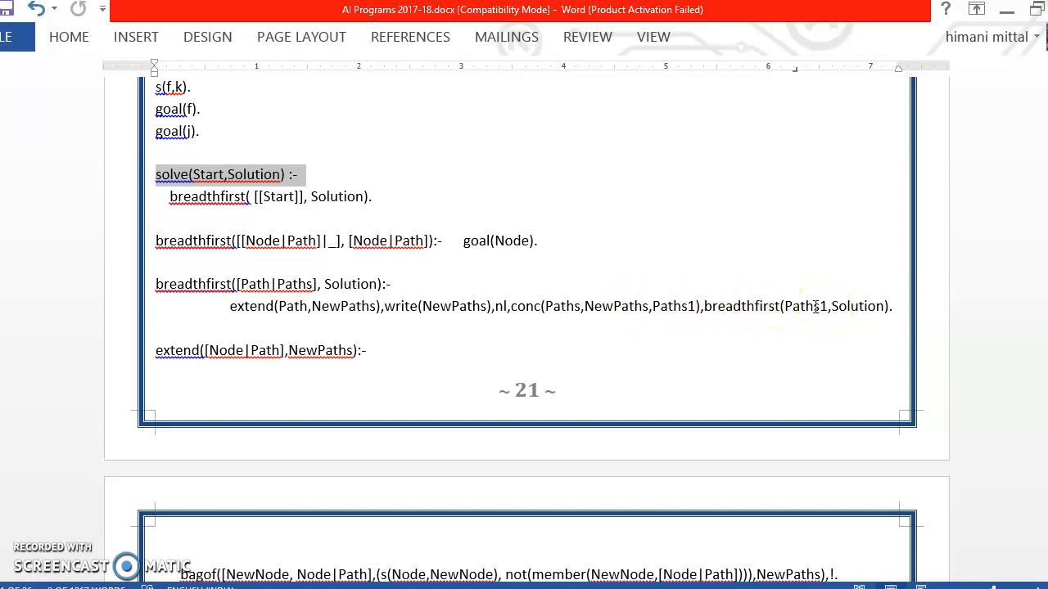
{"action": "mouse_move", "coordinate": [623, 278]}
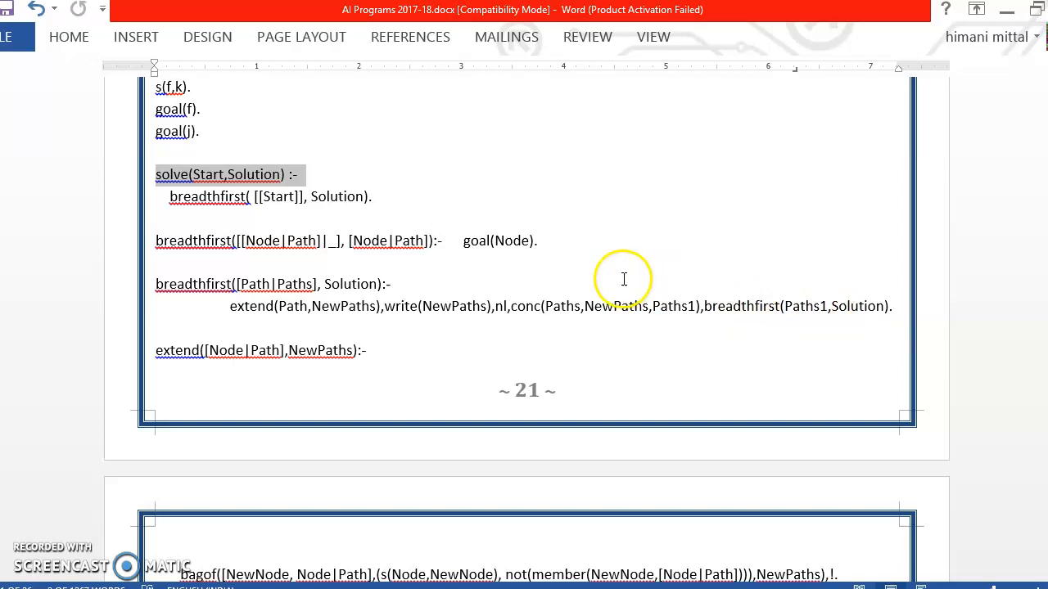